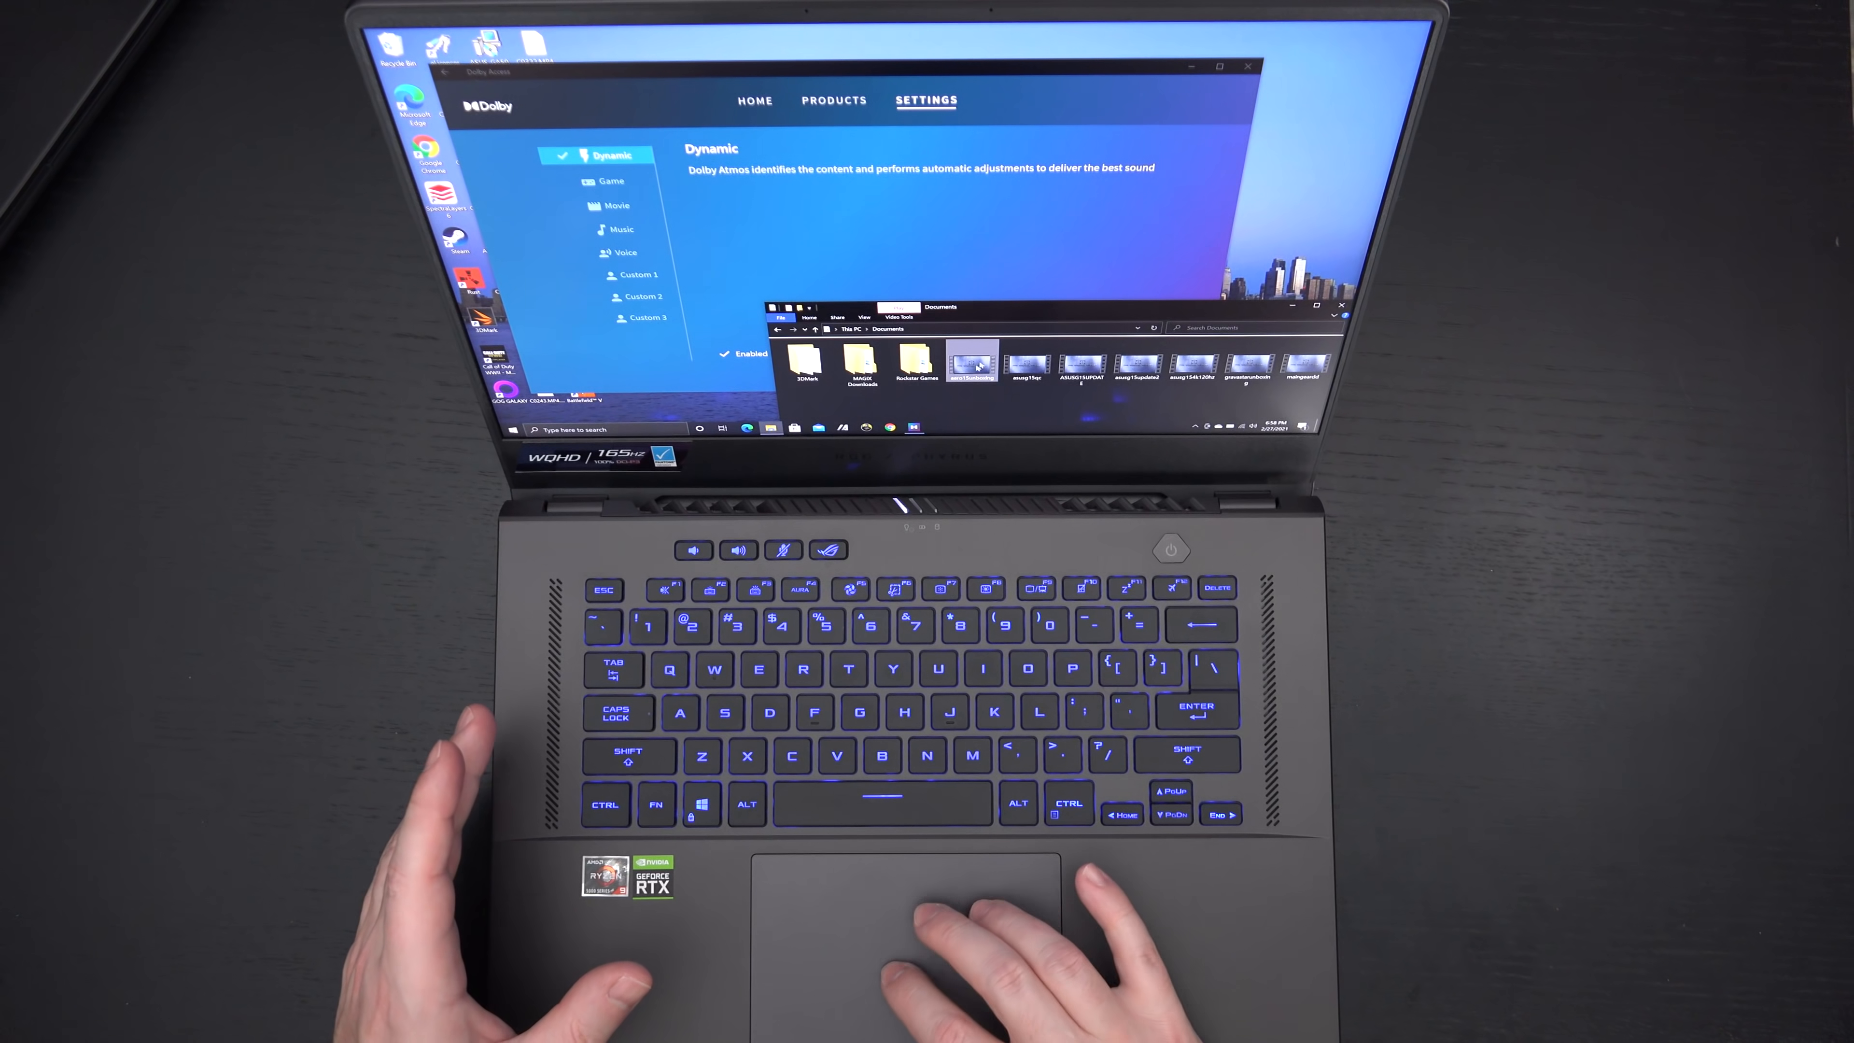
mouse_move(973, 360)
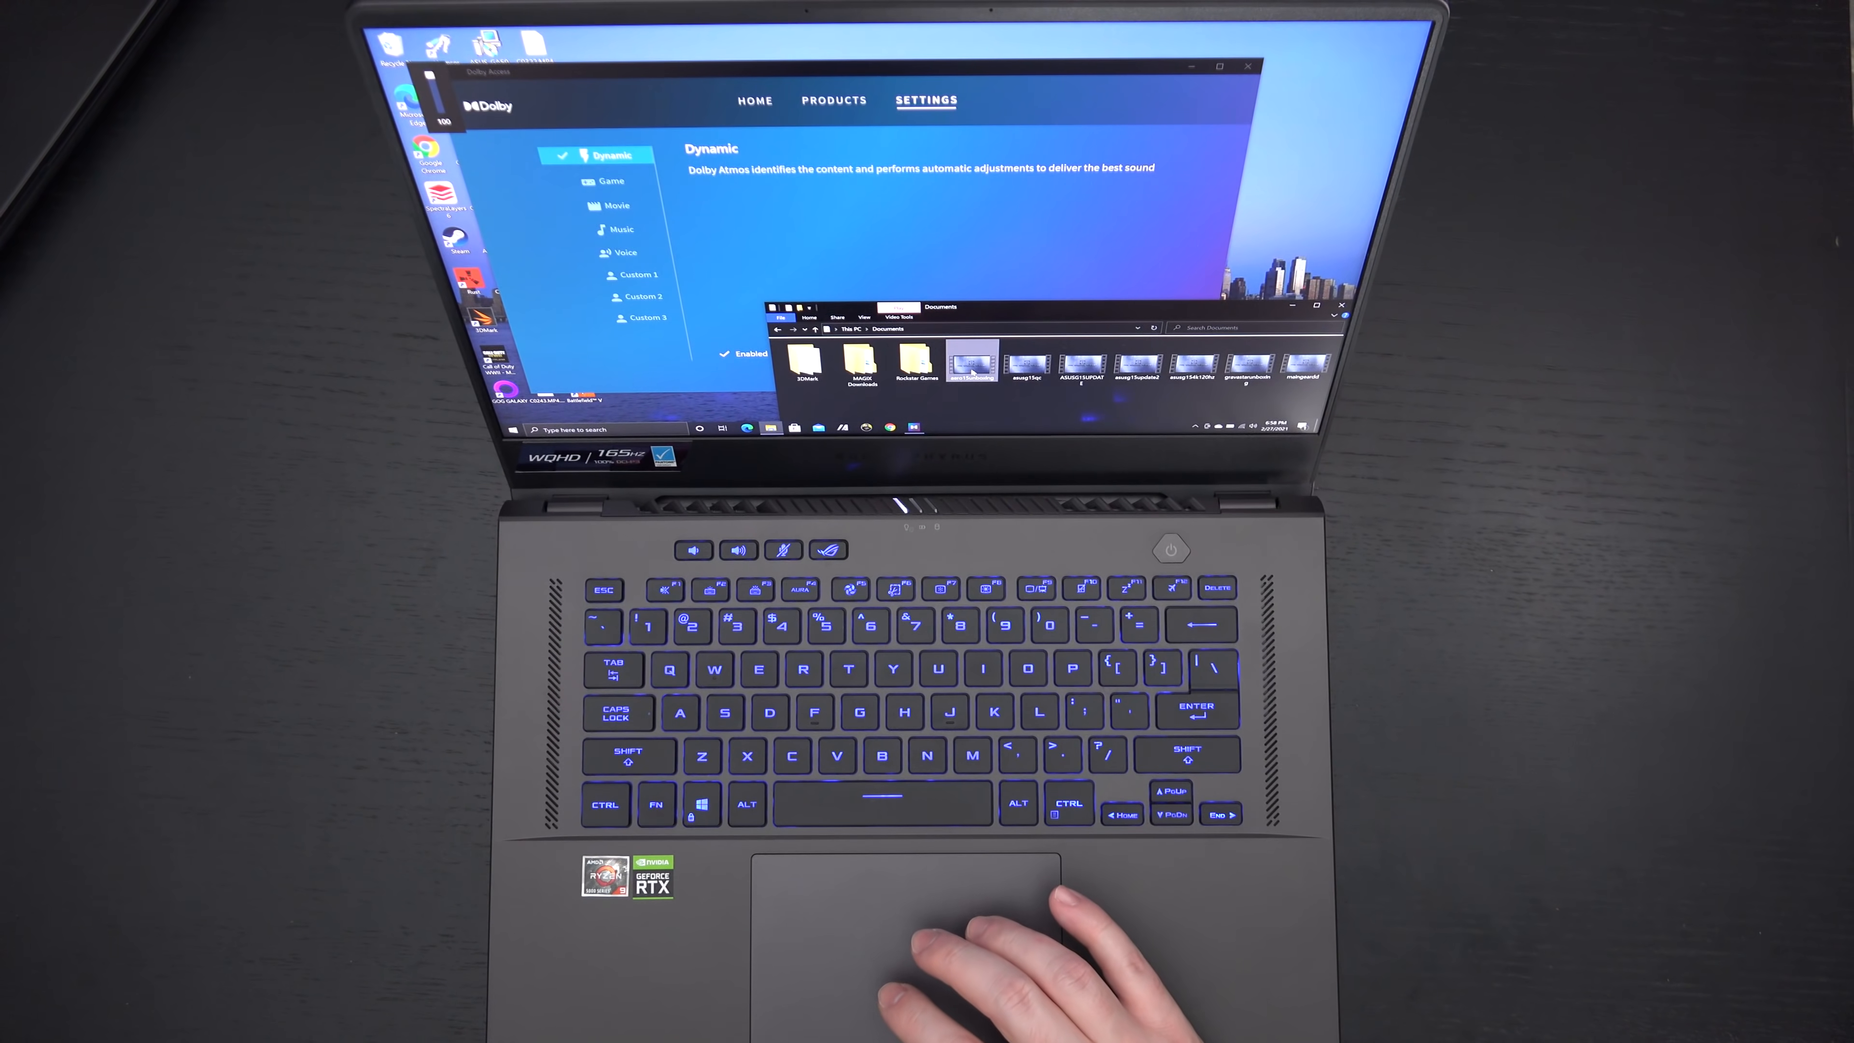
mouse_move(970, 922)
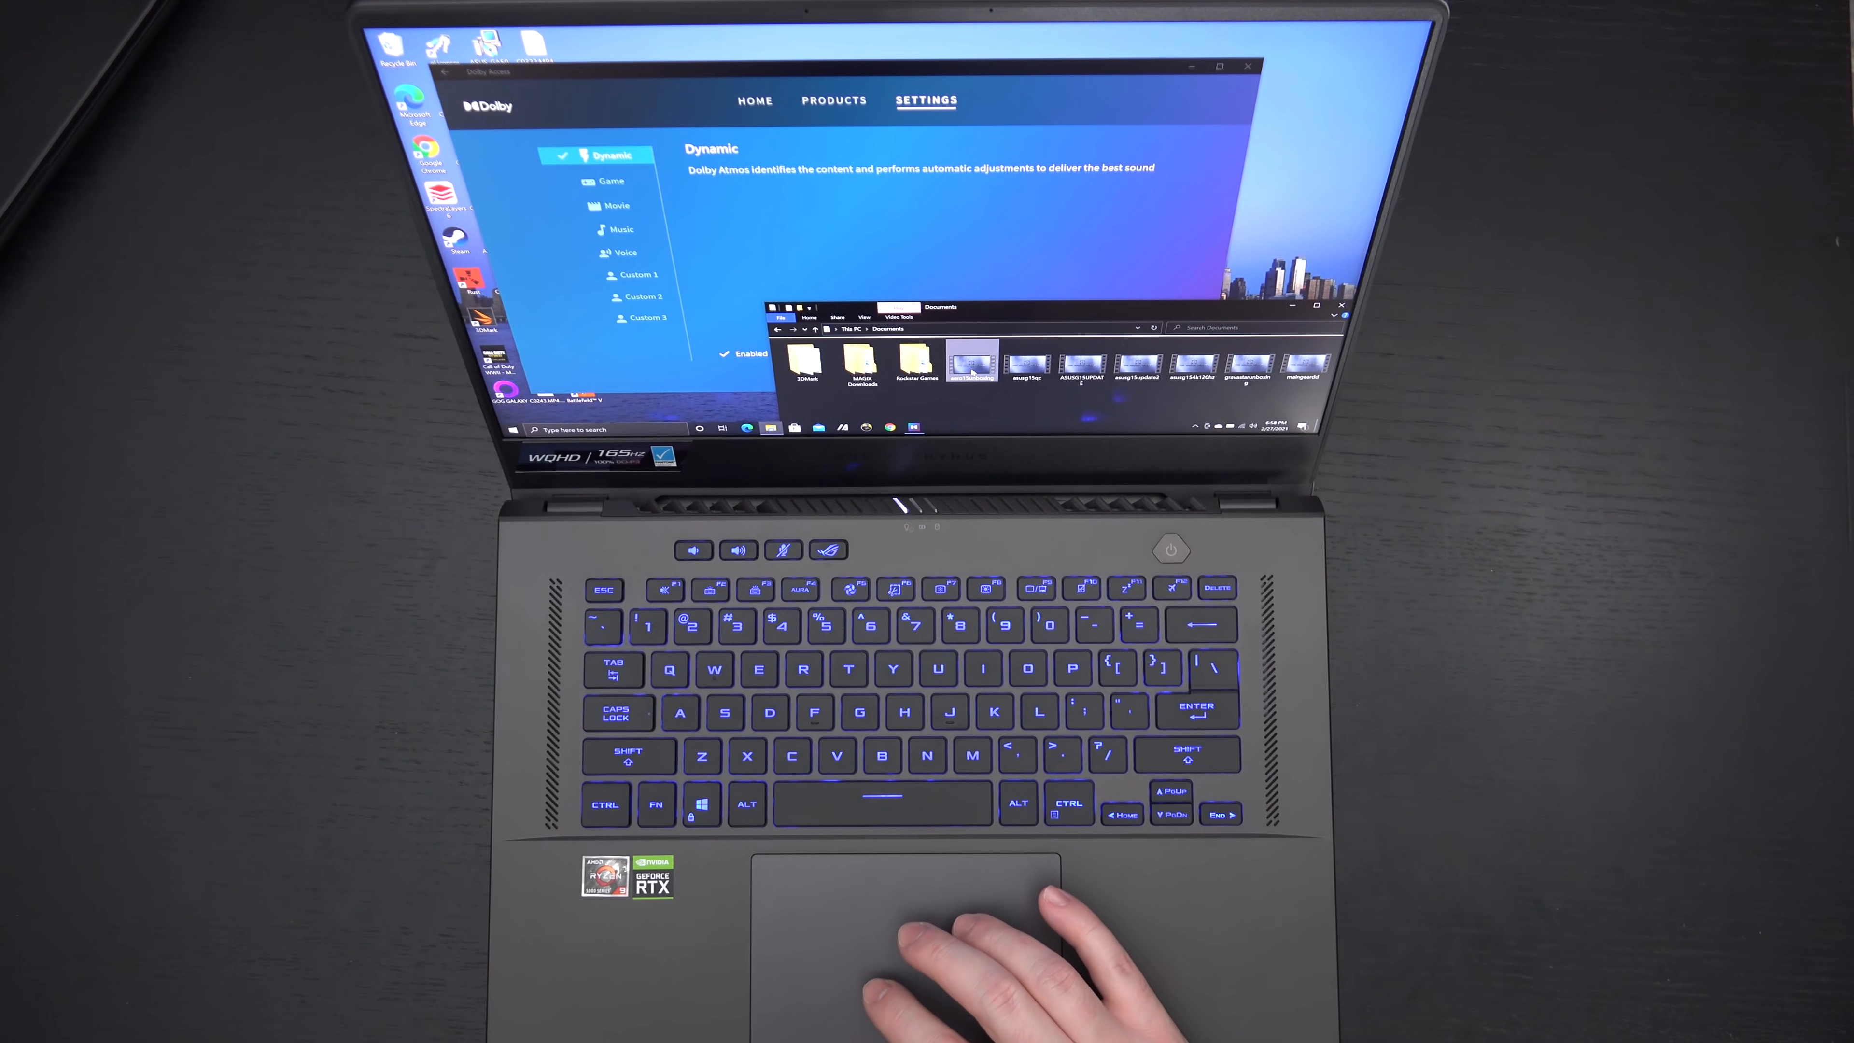